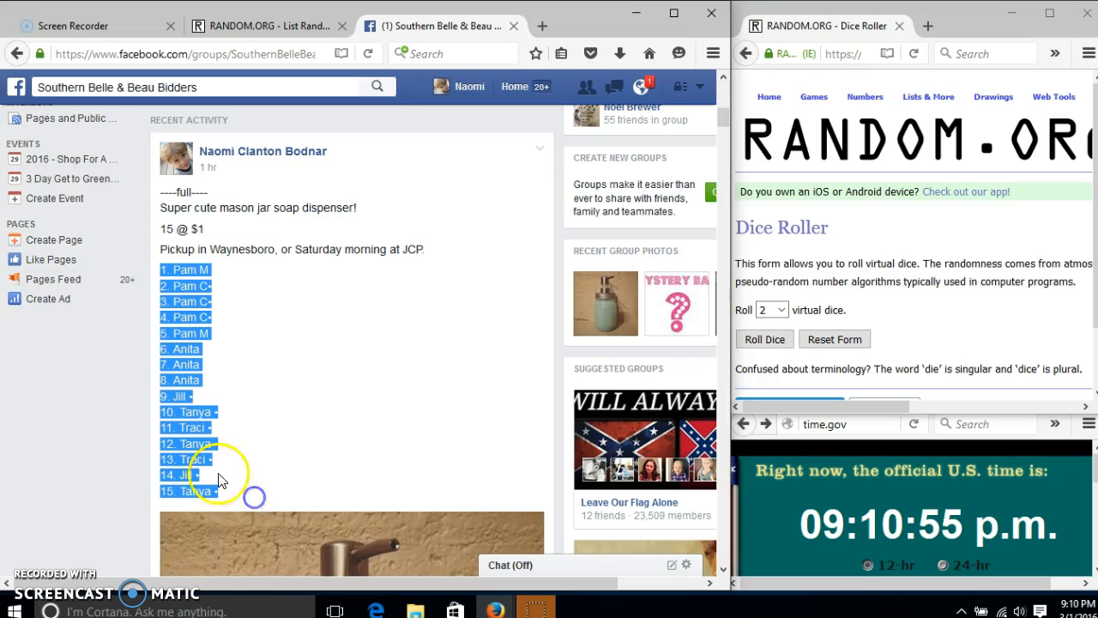
- Show the List Randomizer with the 15 pasted auction spots and roll two dice in the Dice Roller
{"action": "scroll", "scroll_direction": "down", "scroll_amount": 3}
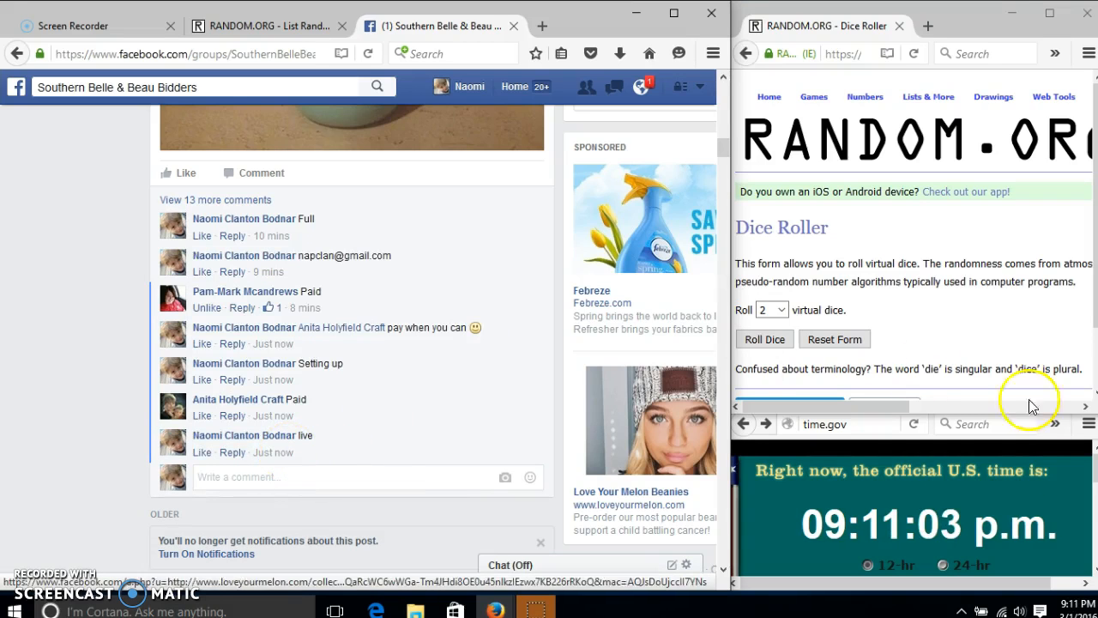
{"action": "left_click", "coordinate": [260, 26]}
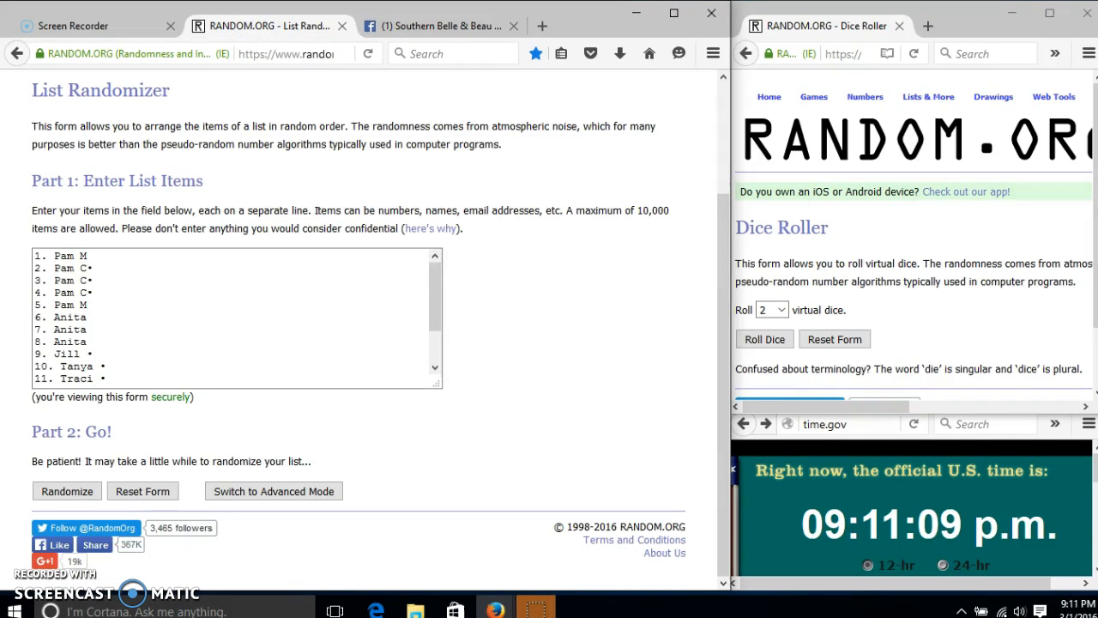
{"action": "left_click", "coordinate": [1067, 608]}
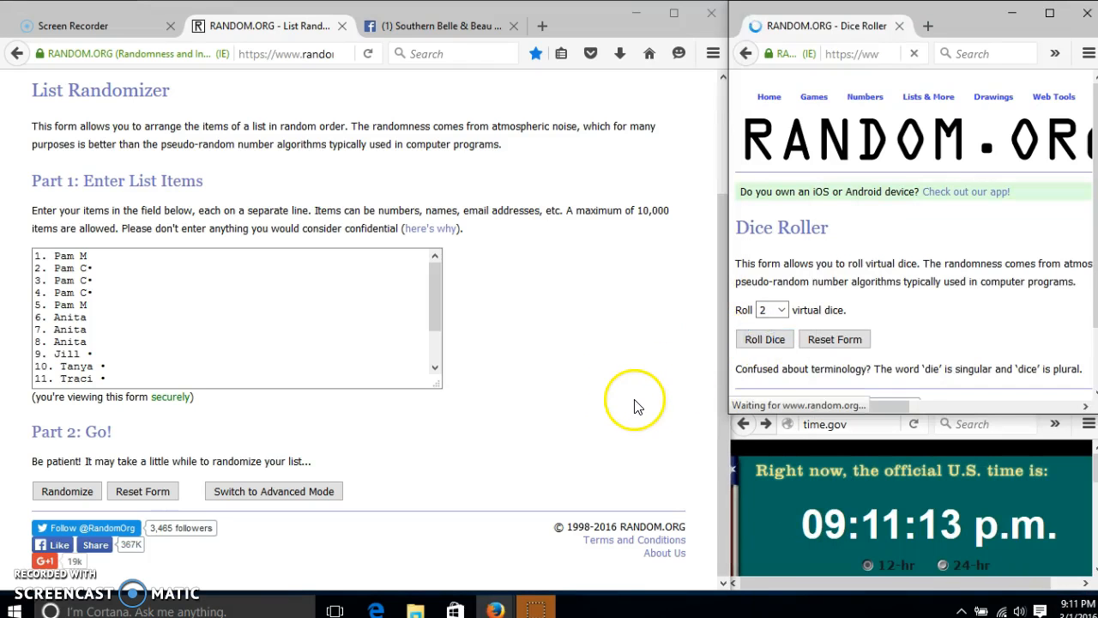
{"action": "left_click", "coordinate": [765, 339]}
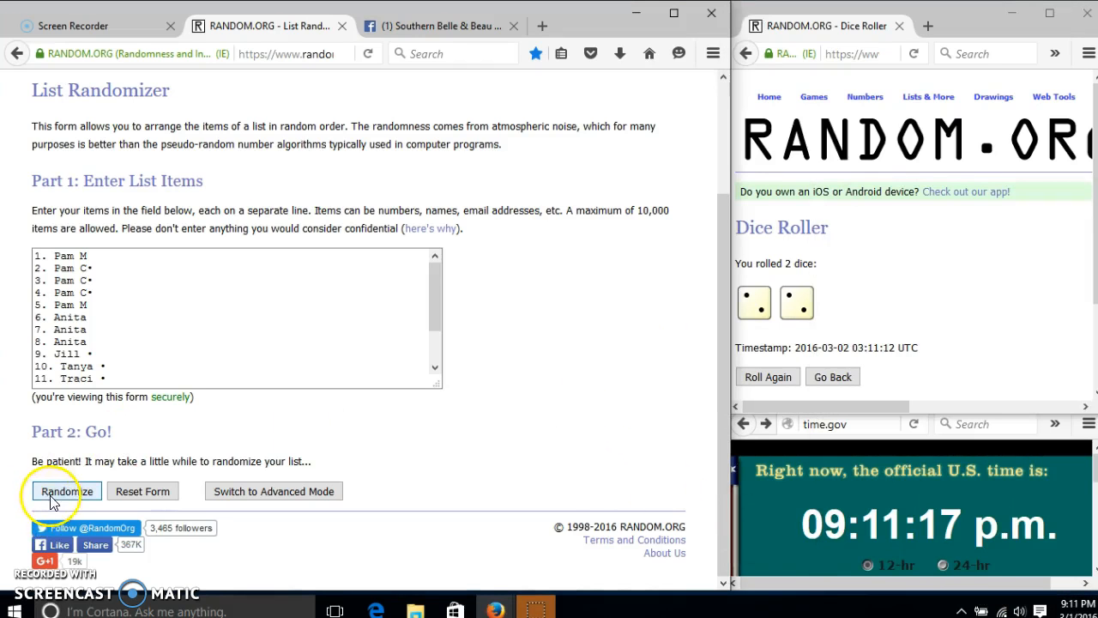
- Randomize the 15-item list four times, leaving spot 5 on top, and highlight '15 items'
{"action": "left_click", "coordinate": [65, 491]}
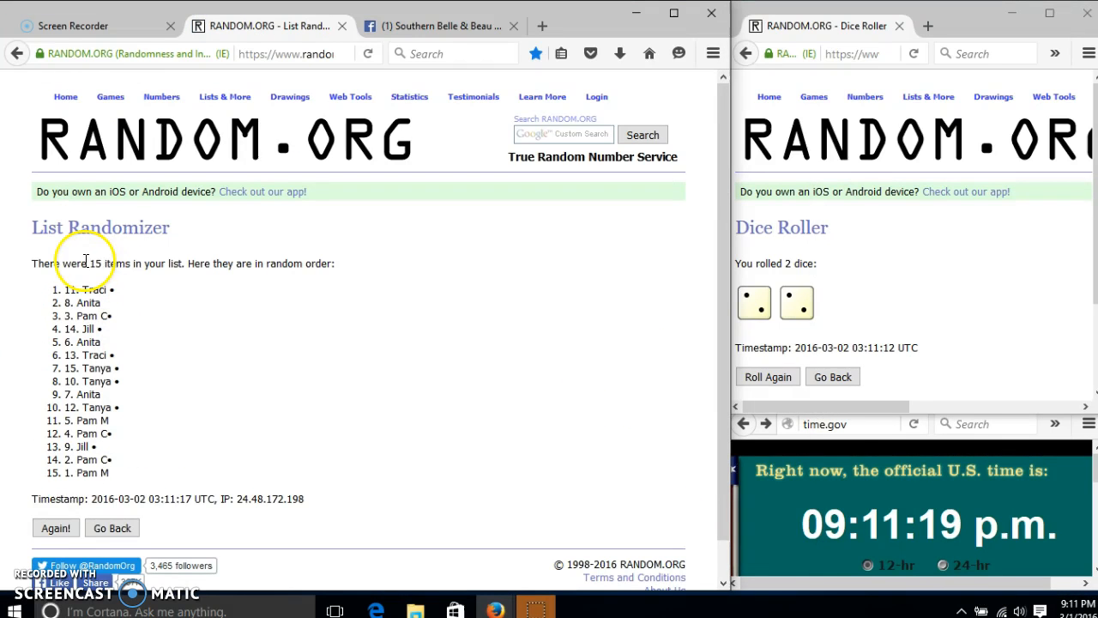
{"action": "mouse_move", "coordinate": [180, 377]}
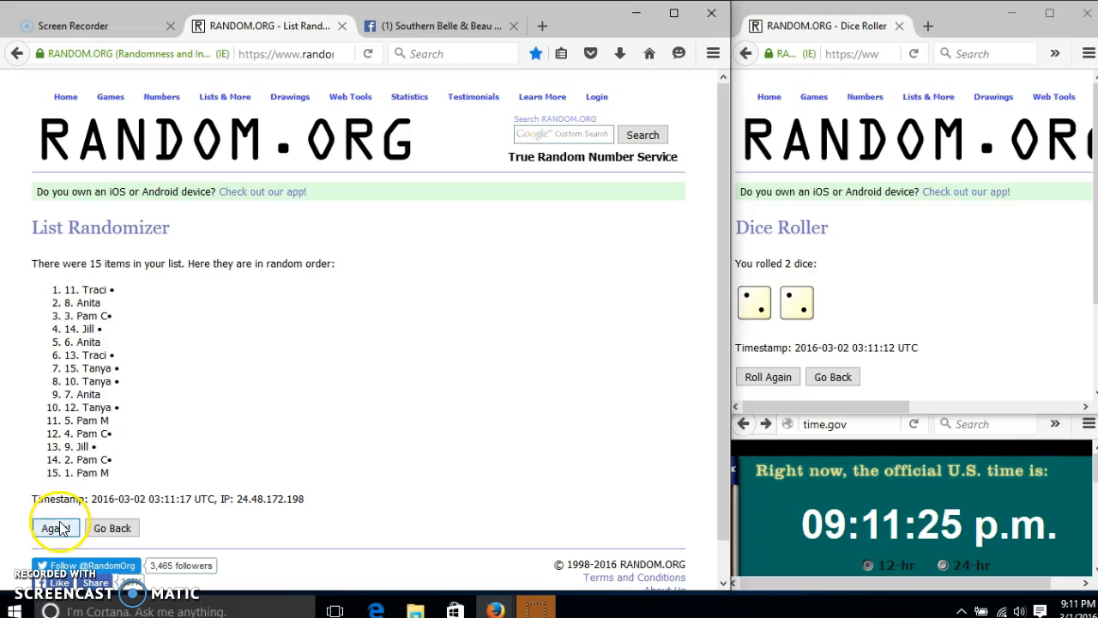
{"action": "left_click", "coordinate": [48, 528]}
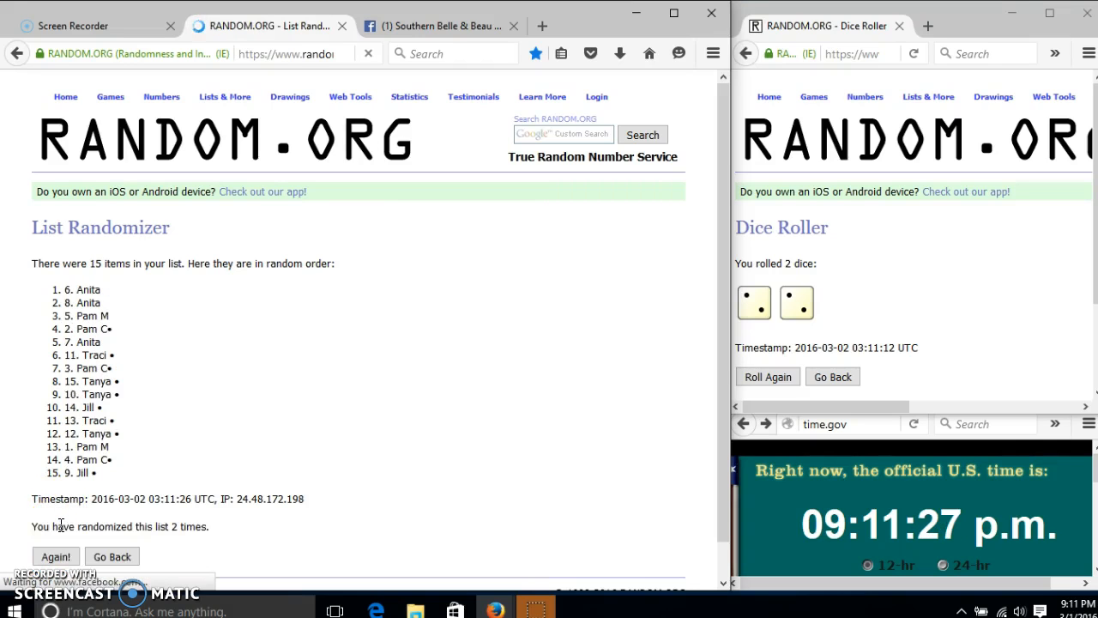
{"action": "left_click", "coordinate": [55, 556]}
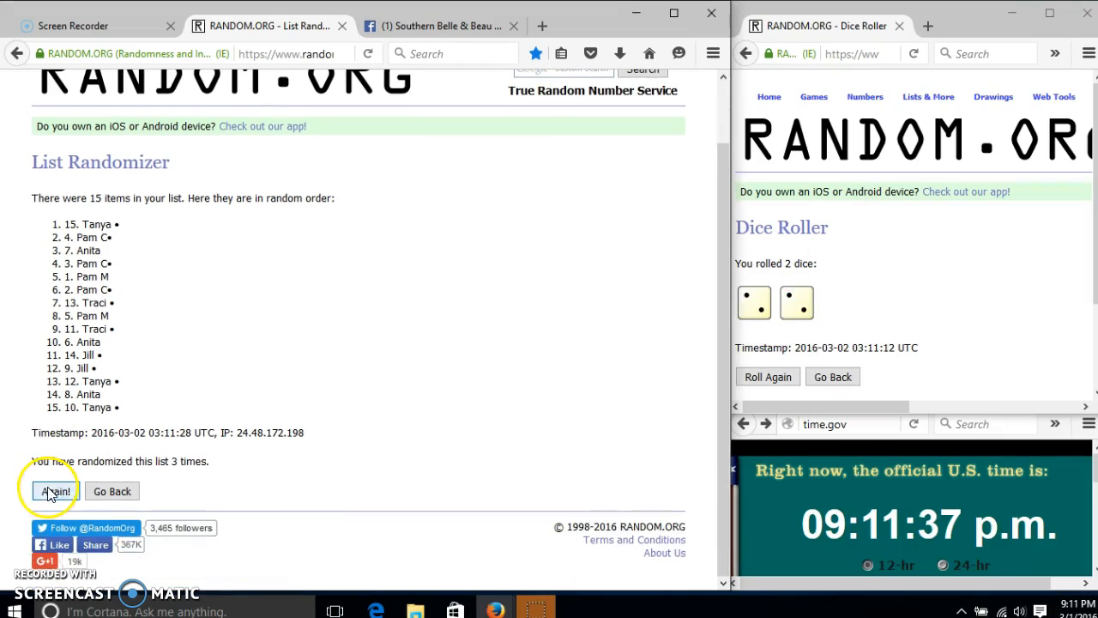
{"action": "left_click", "coordinate": [48, 491]}
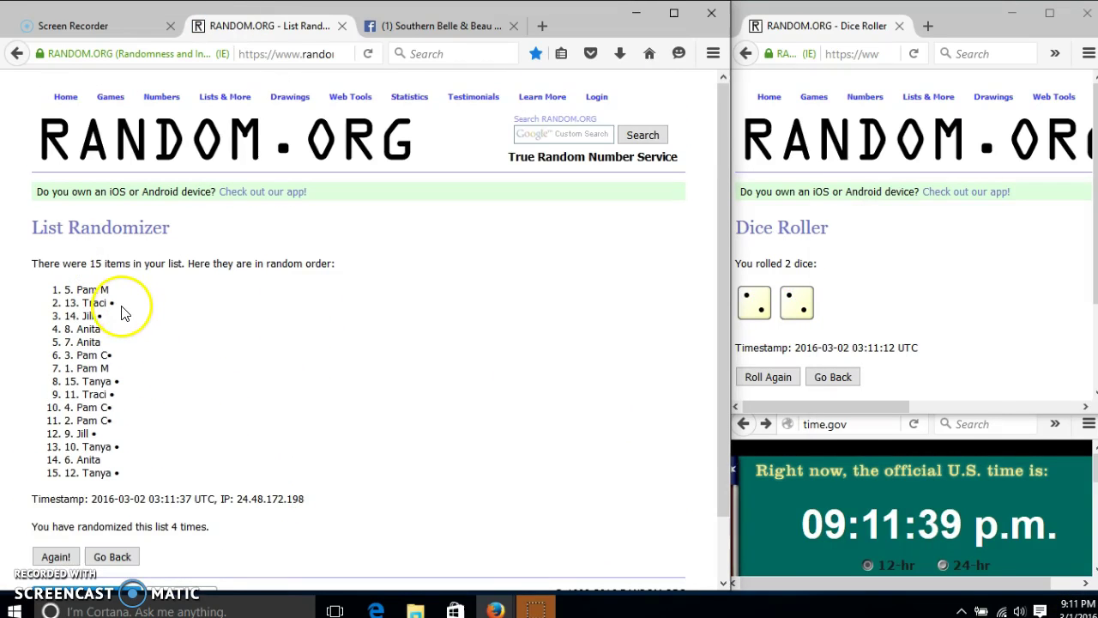
{"action": "mouse_move", "coordinate": [79, 277]}
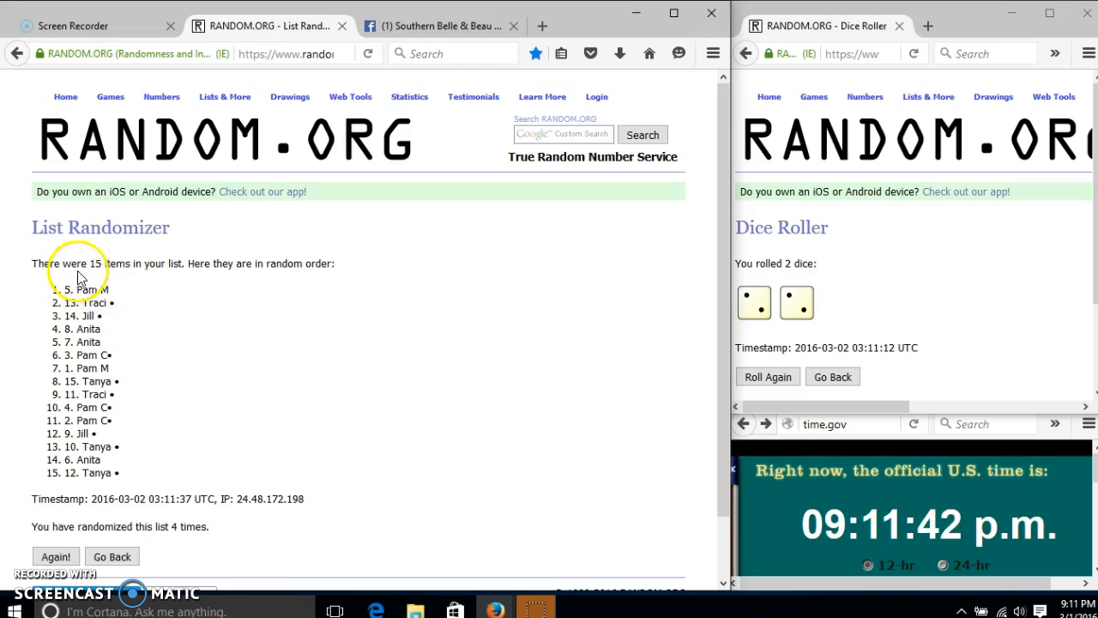
{"action": "left_click_drag", "start_coordinate": [79, 264], "coordinate": [130, 265]}
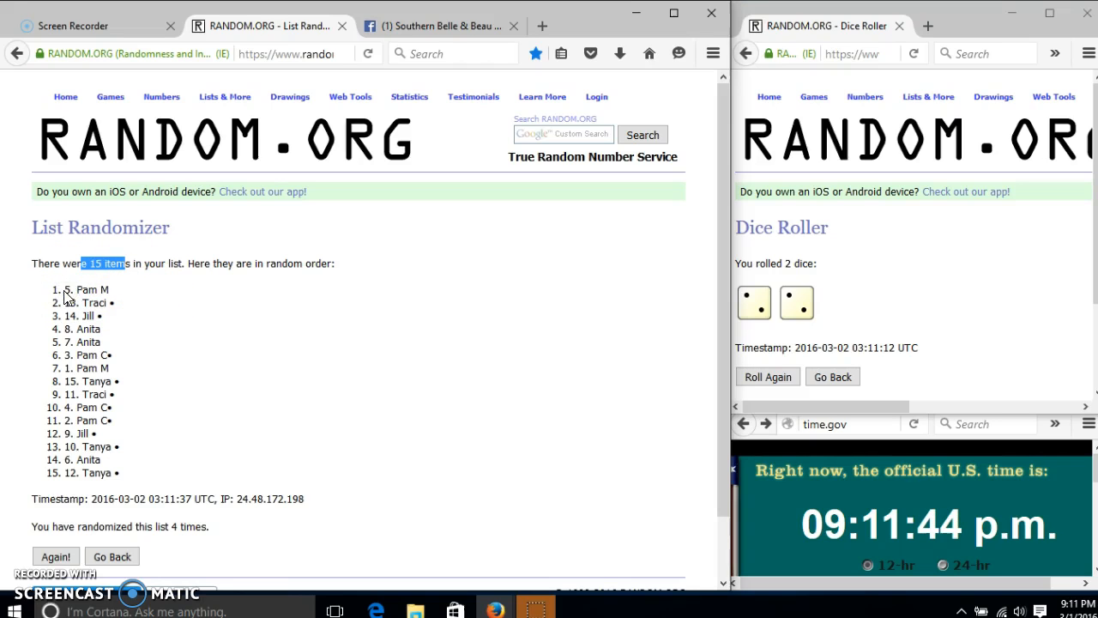